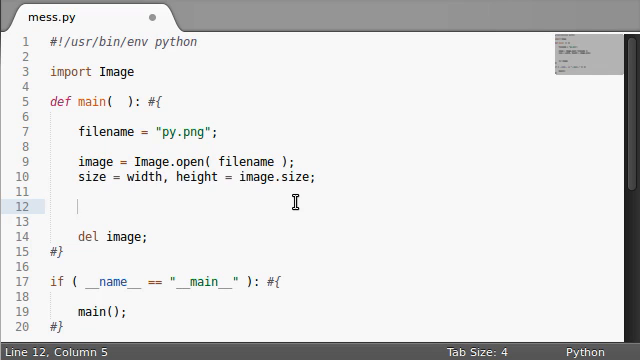
Write coordinate = x, y = 180, 69 and print image.getpixel(coordinate) below image.size
{"action": "type", "text": "image.get"}
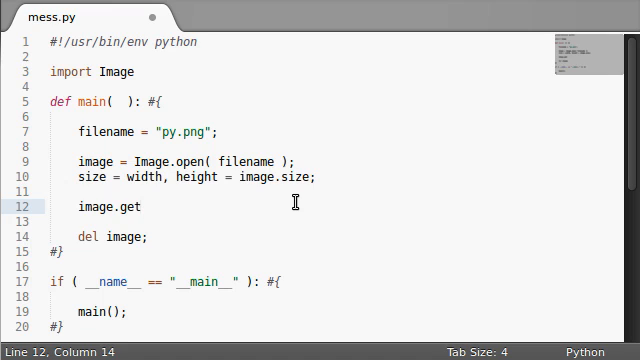
{"action": "type", "text": "pixel()"}
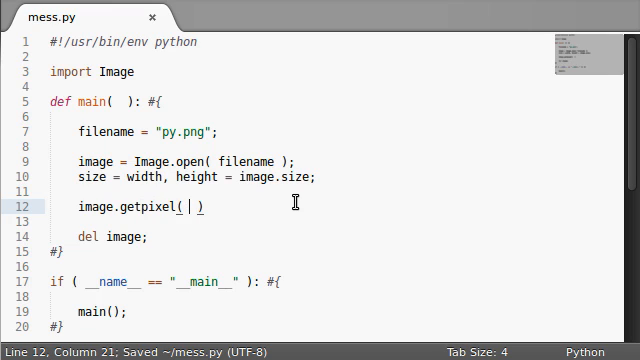
{"action": "type", "text": "()"}
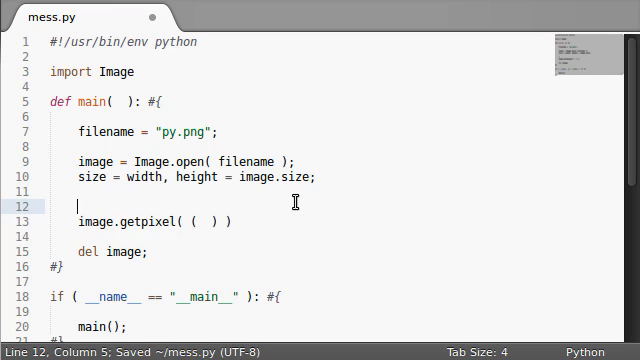
{"action": "type", "text": "coordinate"}
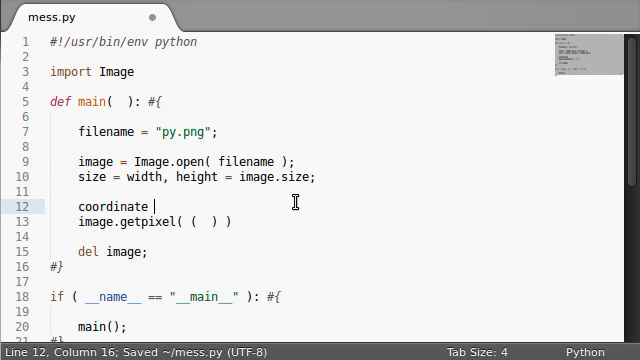
{"action": "type", "text": "= x, yt"}
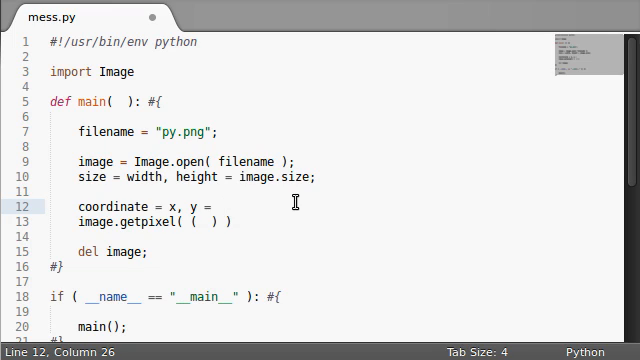
{"action": "type", "text": "69,"}
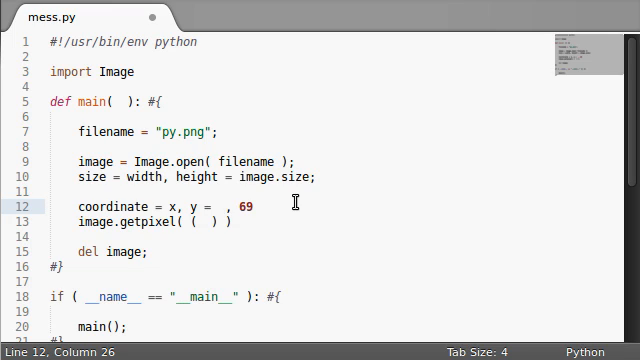
{"action": "type", "text": "180,"}
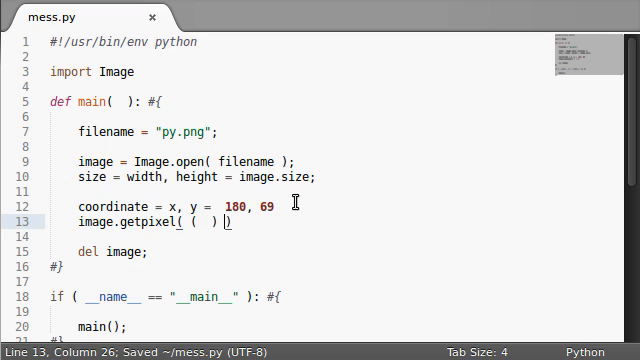
{"action": "type", "text": "coordinate"}
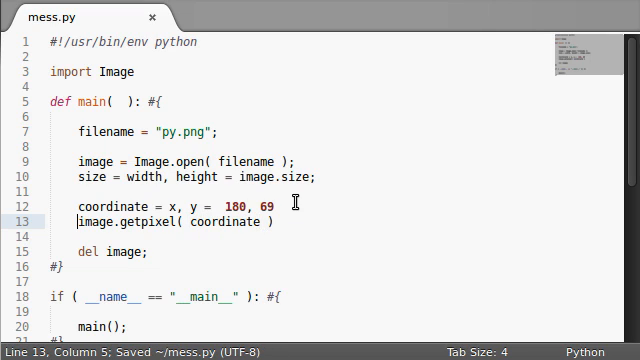
{"action": "type", "text": "print"}
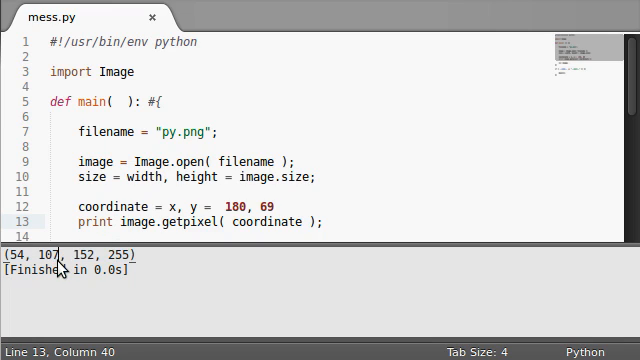
Select the printed pixel values 107, 54 and 152 in the build output panel
{"action": "double_click", "coordinate": [71, 254]}
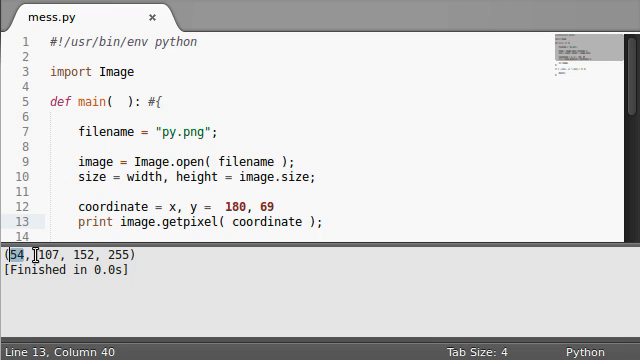
{"action": "double_click", "coordinate": [122, 254]}
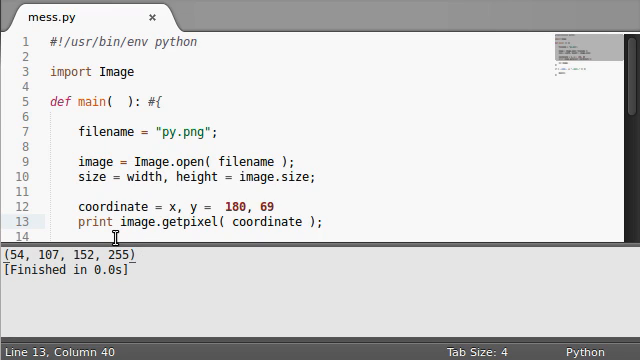
{"action": "double_click", "coordinate": [93, 254]}
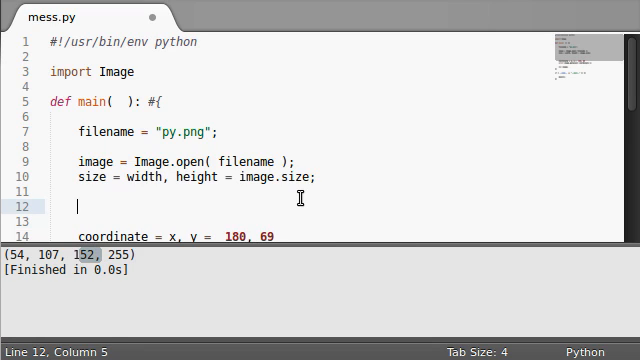
Add an image.show() line to mess.py to display the Python logo
{"action": "type", "text": "image.show()"}
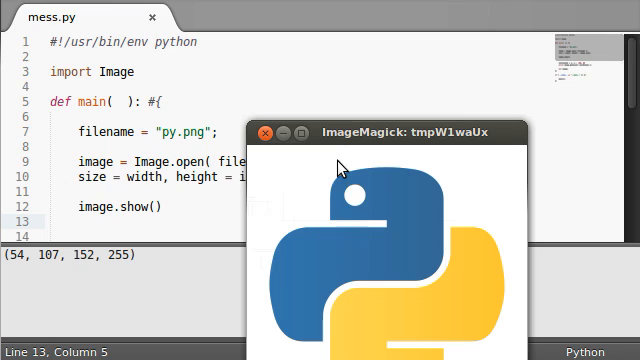
{"action": "mouse_move", "coordinate": [382, 205]}
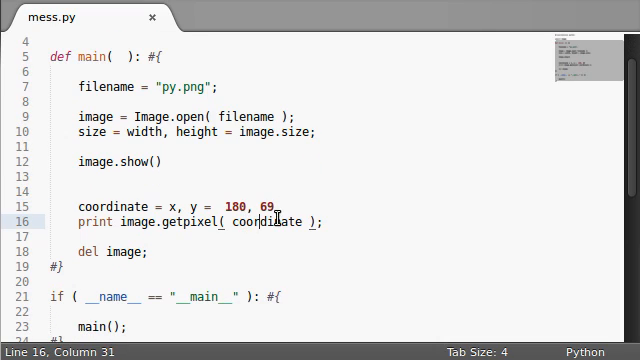
Delete the image.show() line and put the cursor at the end of the print line
{"action": "double_click", "coordinate": [258, 222]}
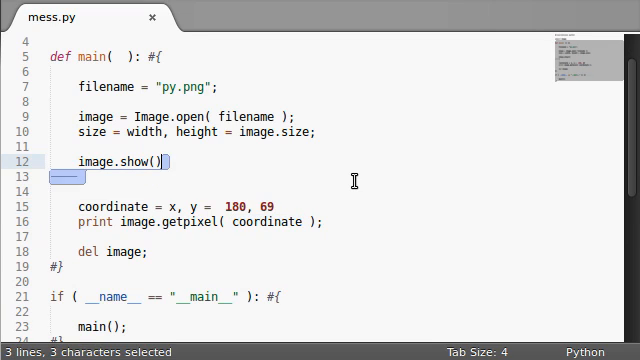
{"action": "key", "text": "Delete"}
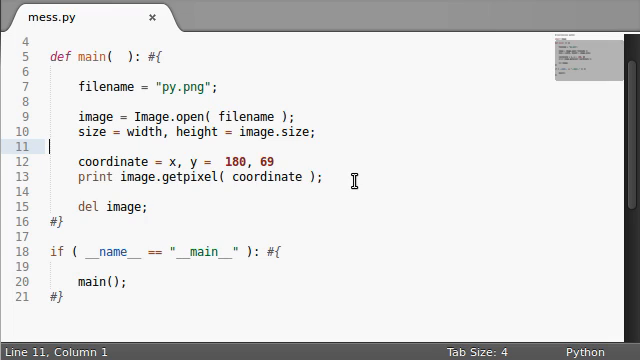
{"action": "left_click", "coordinate": [320, 177]}
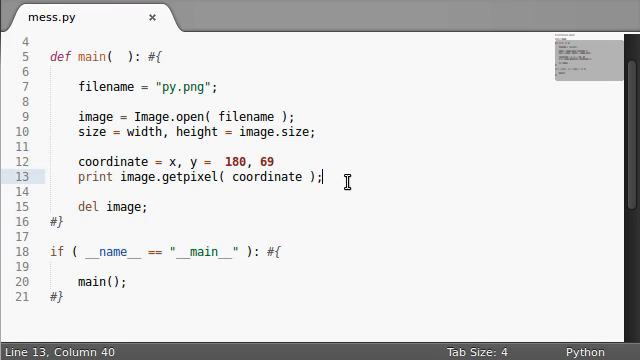